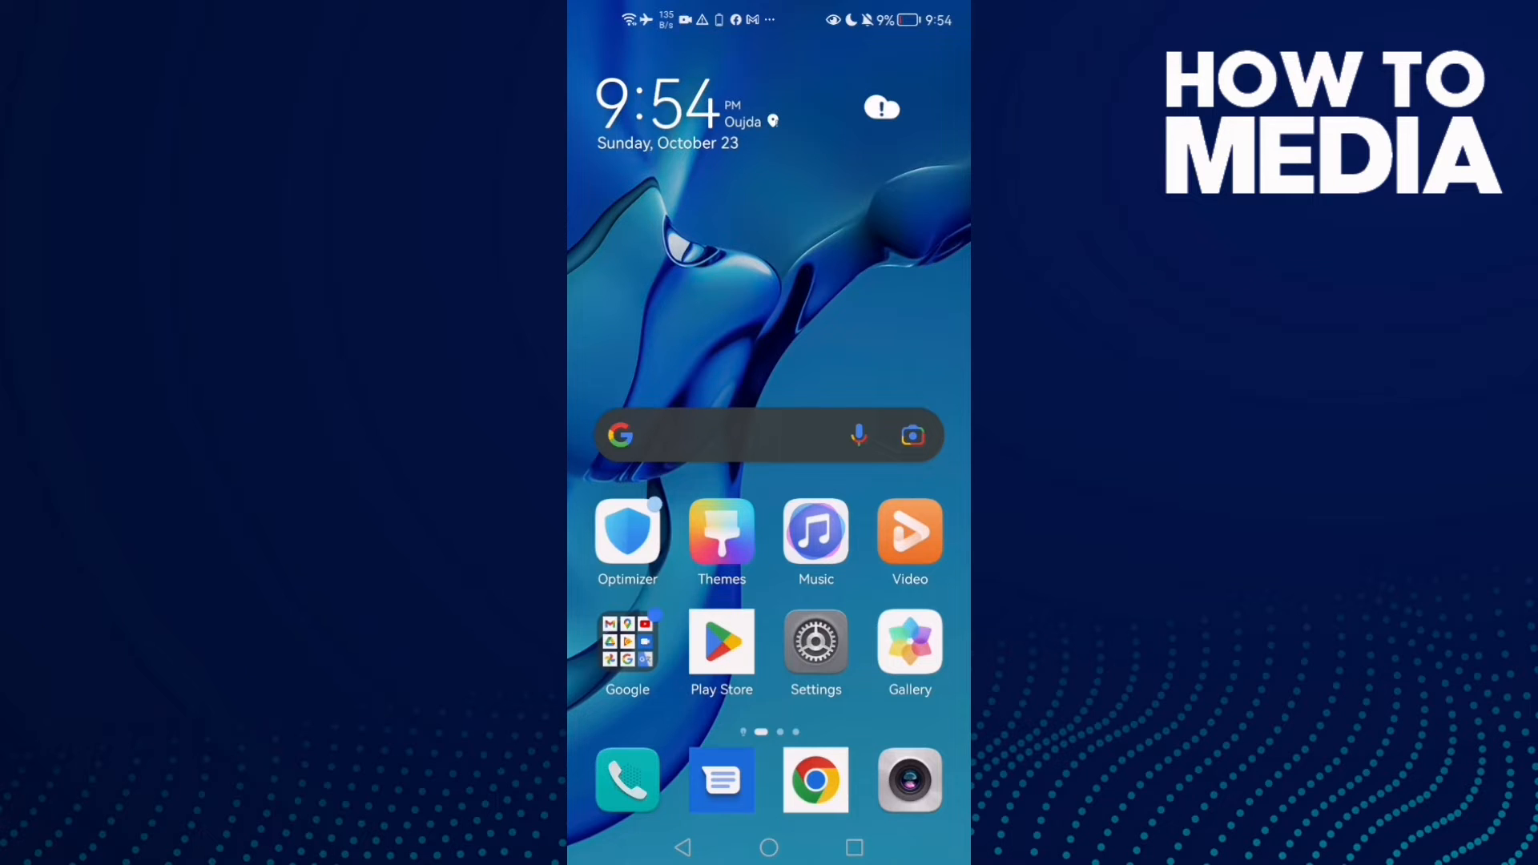
# Reach the installed Apps list from the home screen via Settings.
pyautogui.click(816, 641)
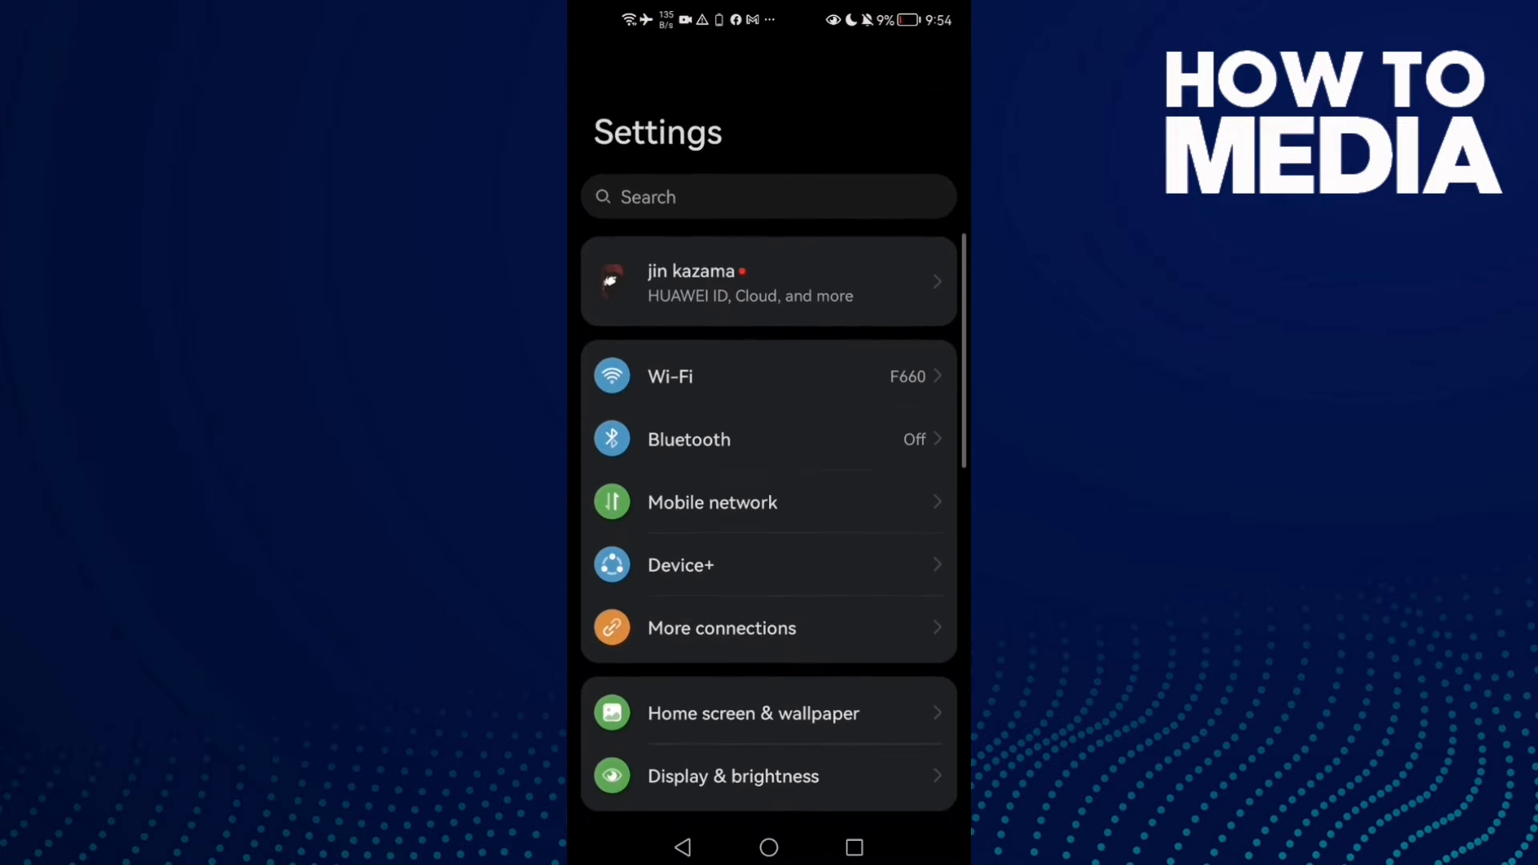
pyautogui.scroll(-3)
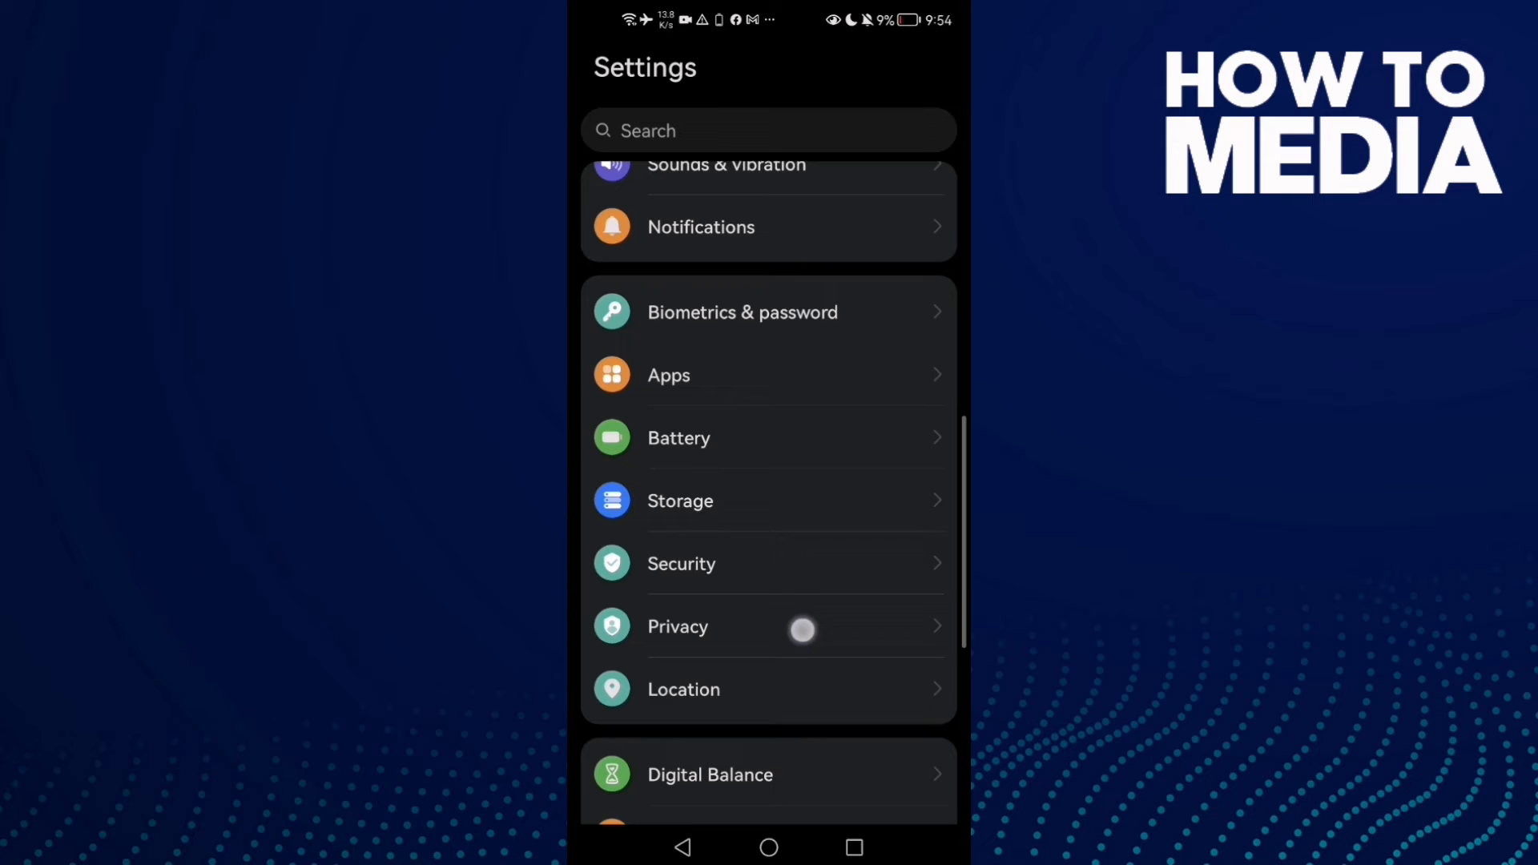
pyautogui.click(669, 375)
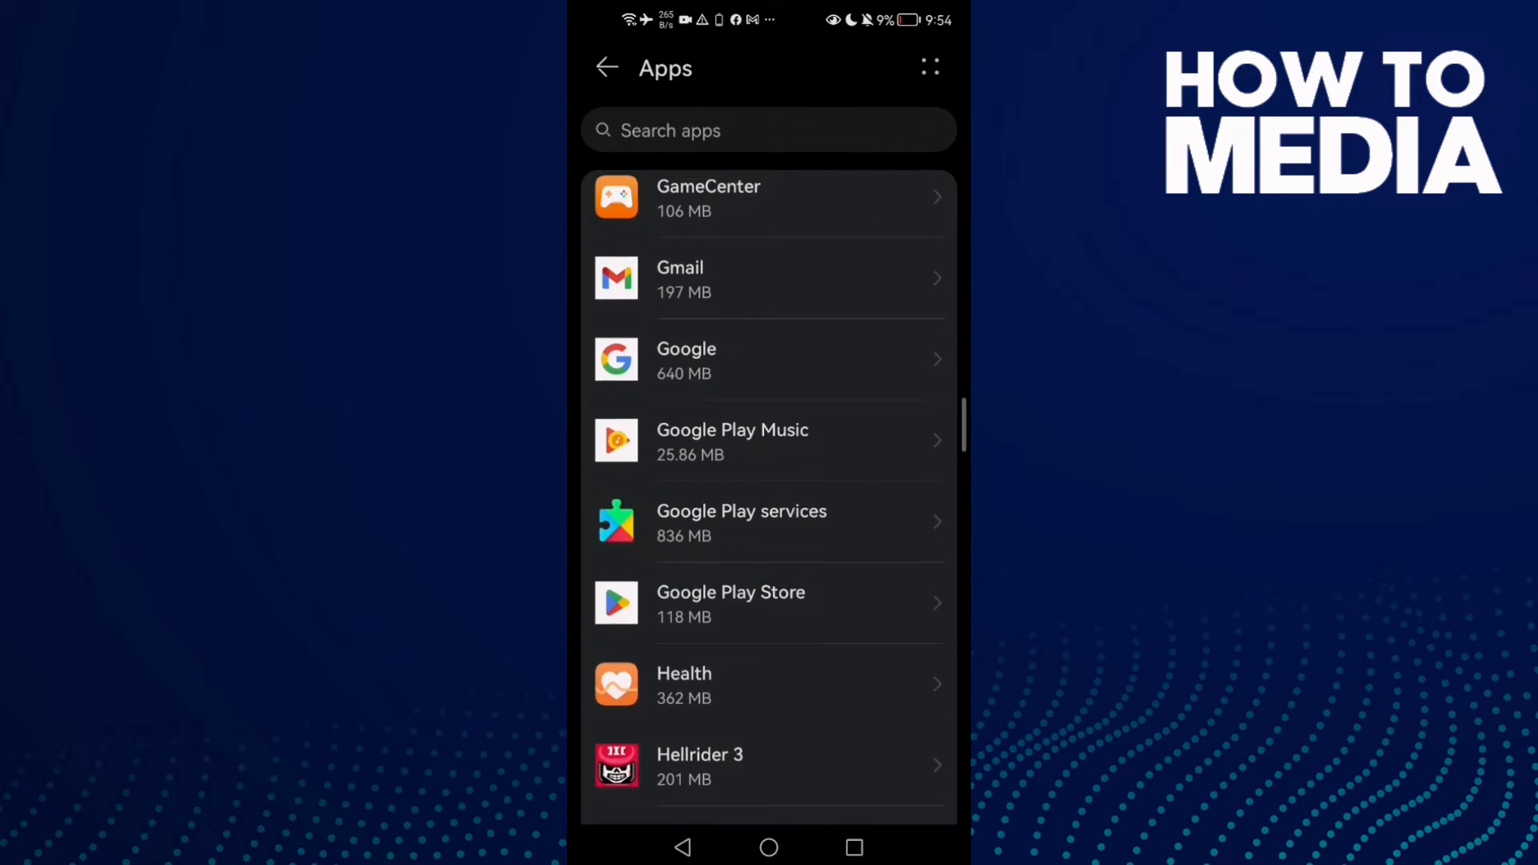
pyautogui.scroll(-3)
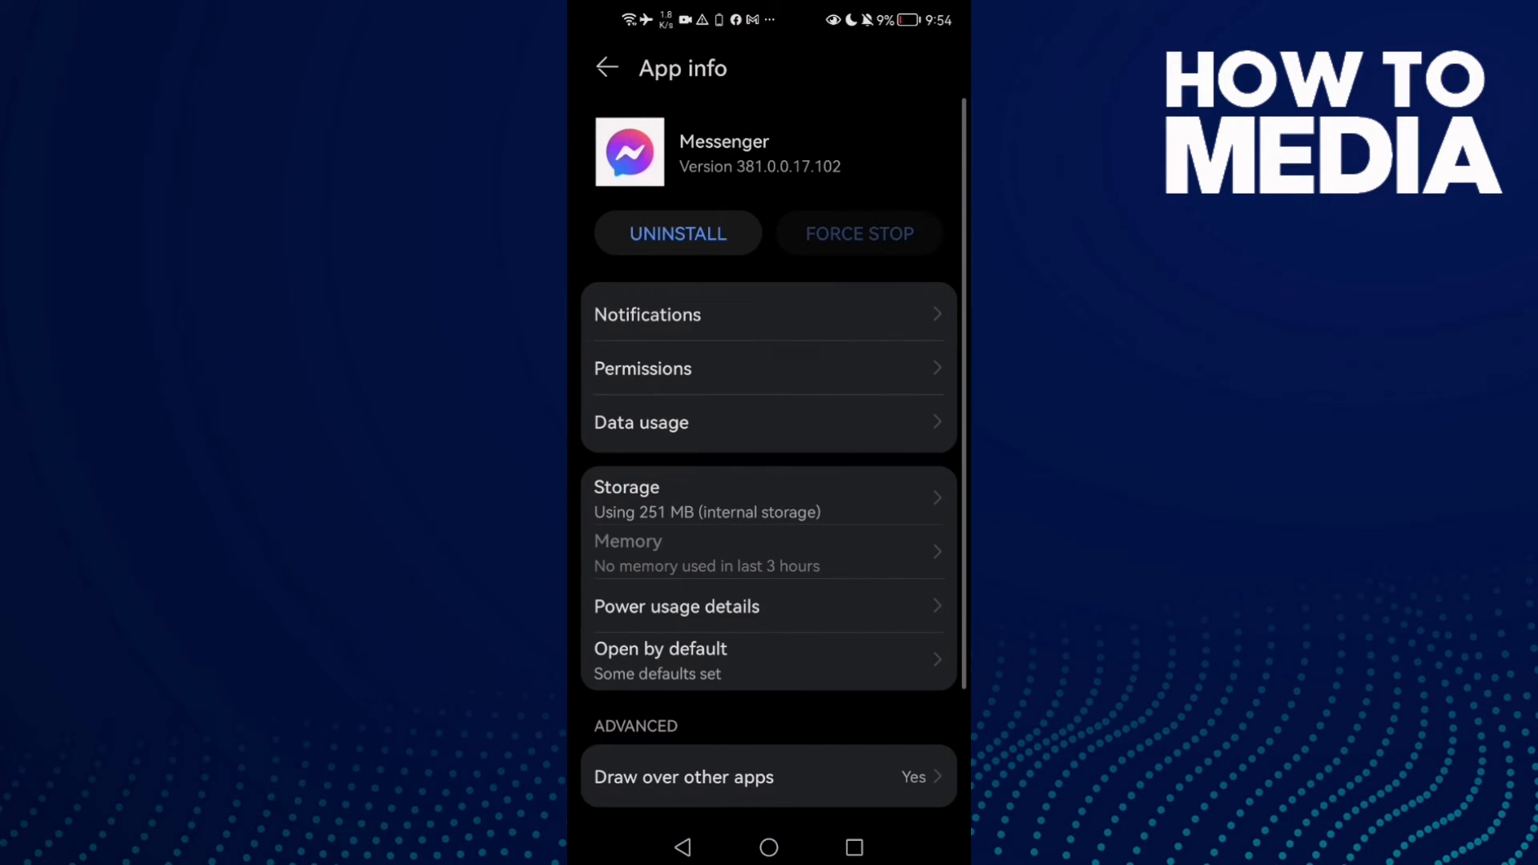
# Force-stop Messenger, clear its cached files, and head into its Data usage page.
pyautogui.click(872, 234)
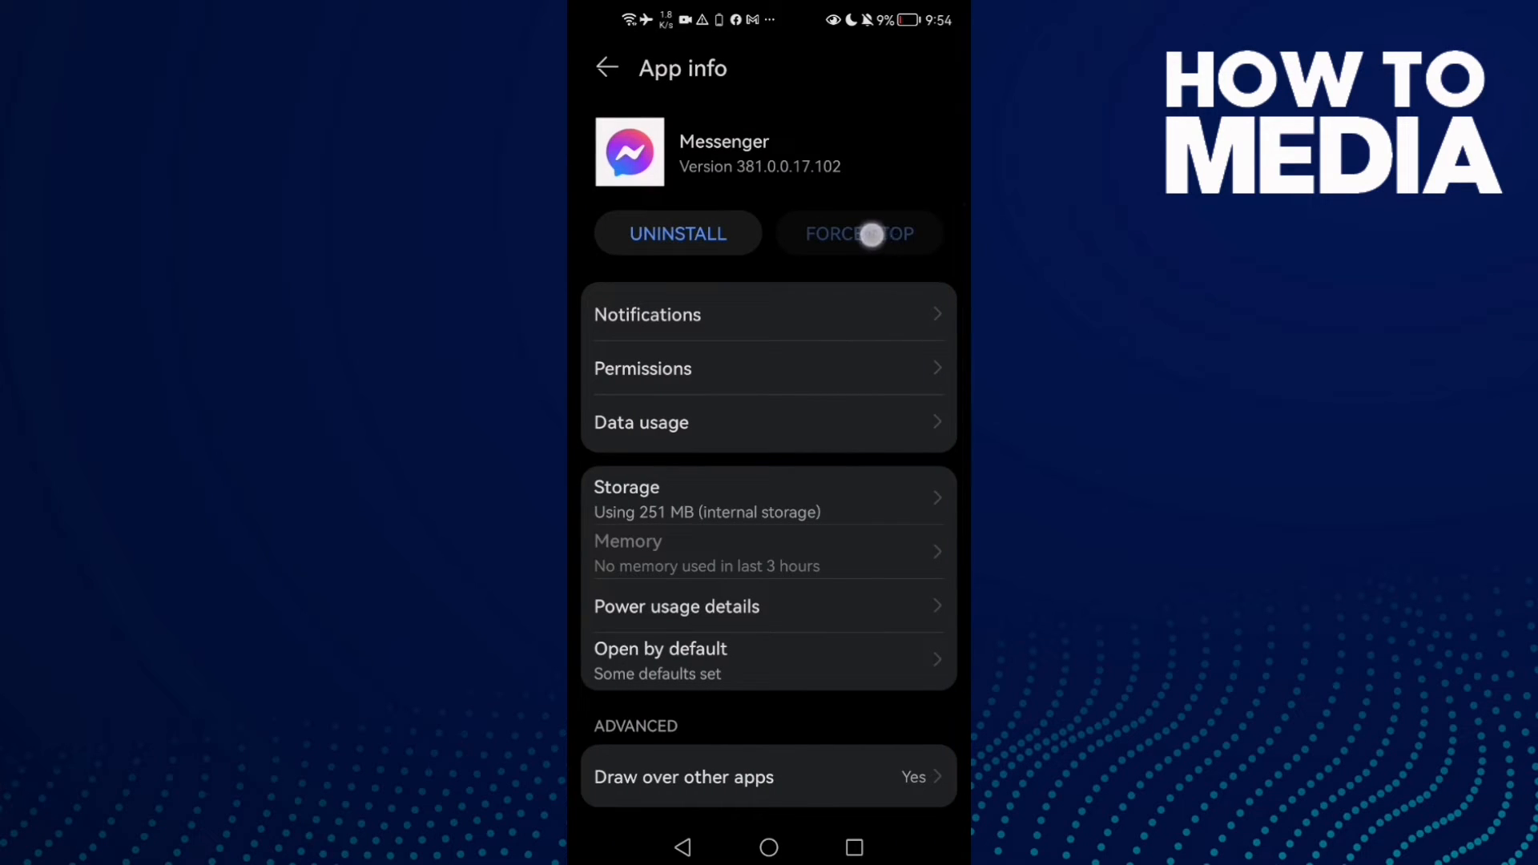
pyautogui.click(627, 487)
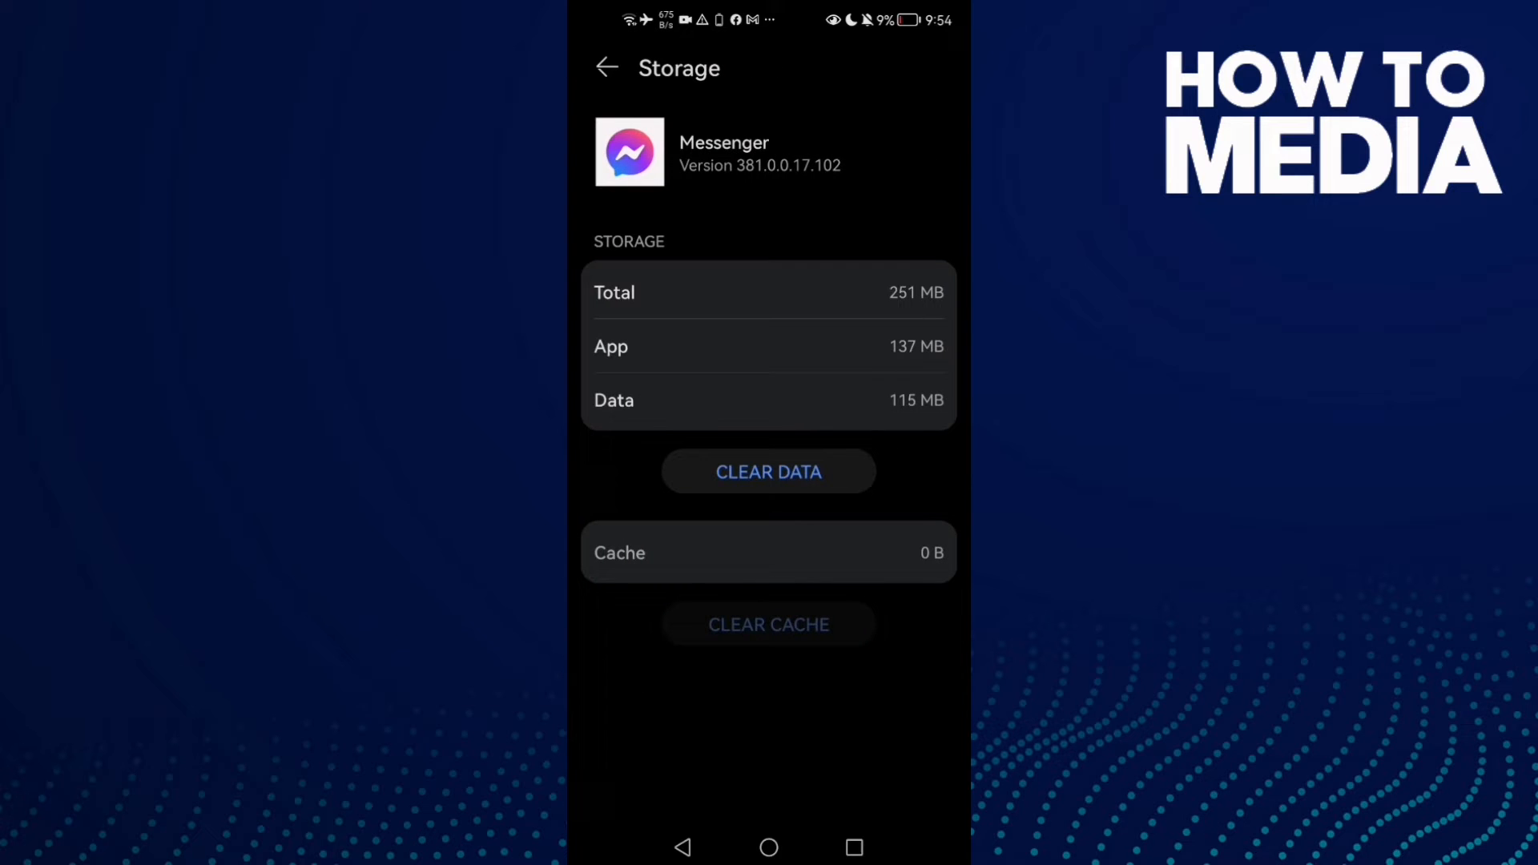
pyautogui.click(689, 849)
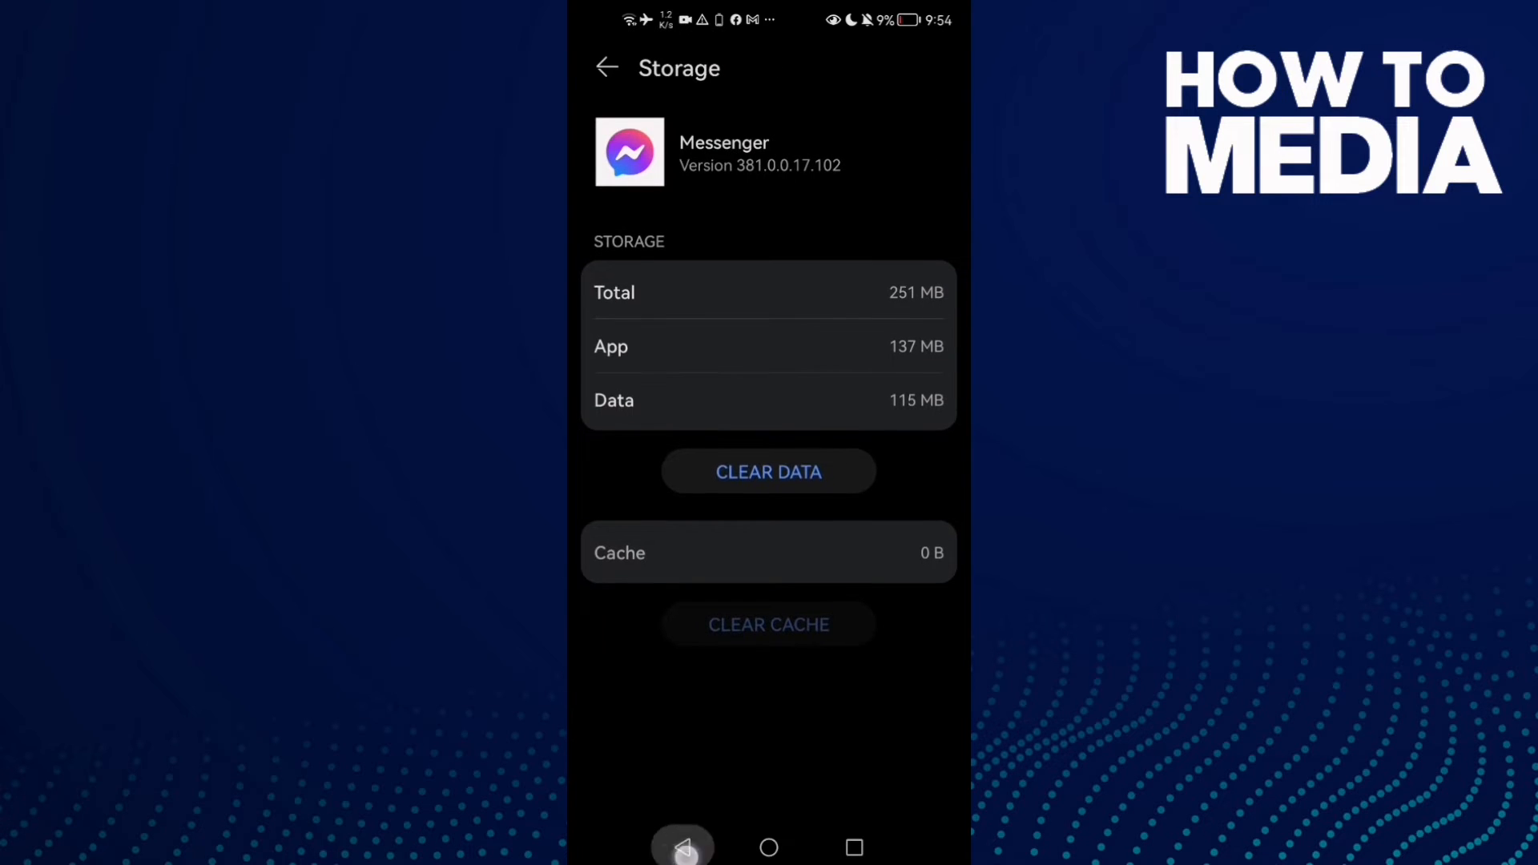
pyautogui.click(606, 67)
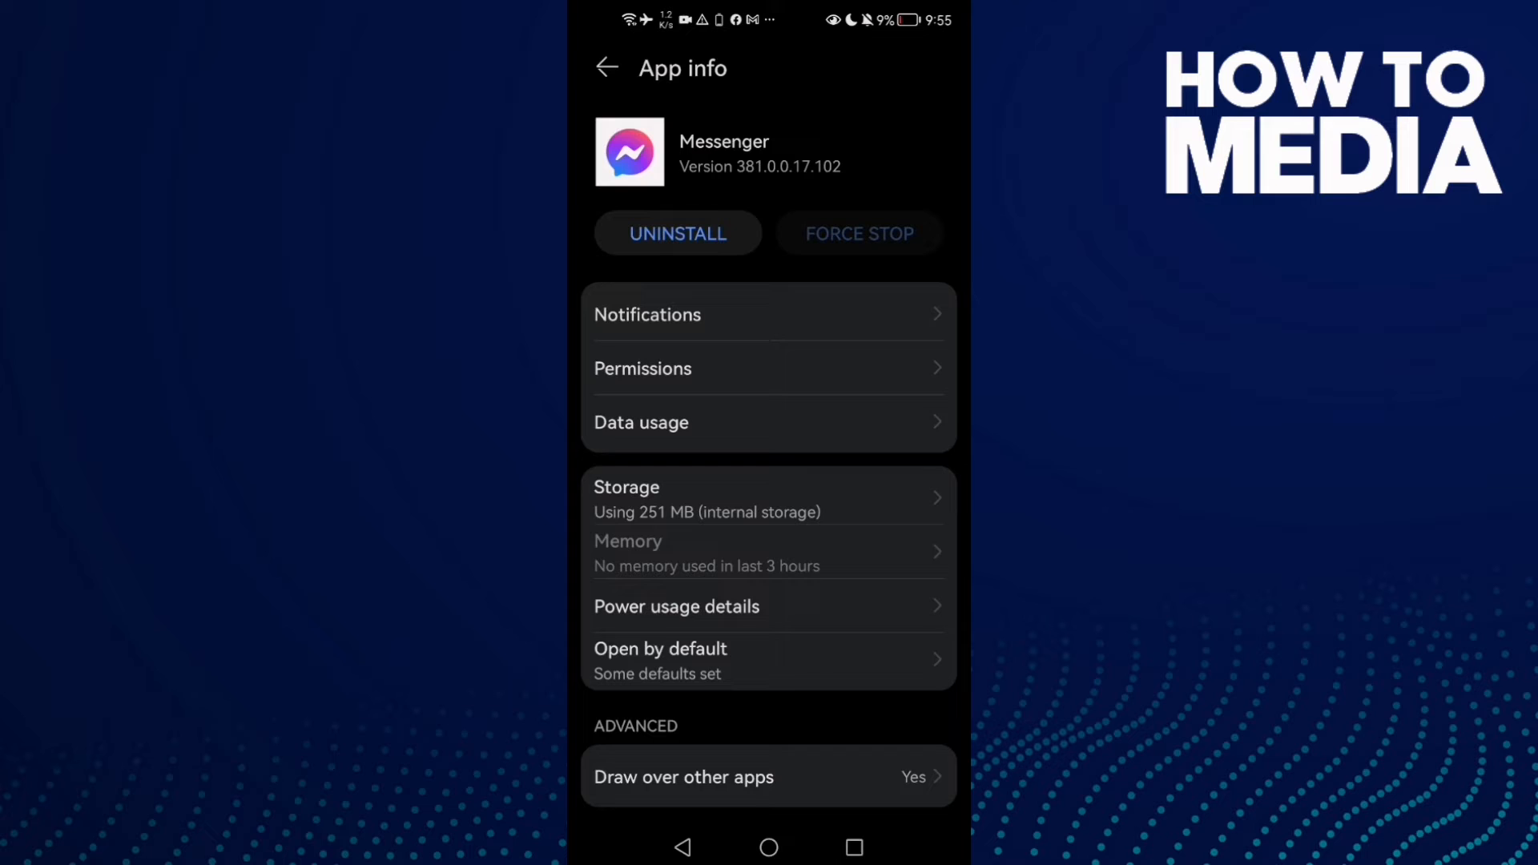
pyautogui.click(640, 423)
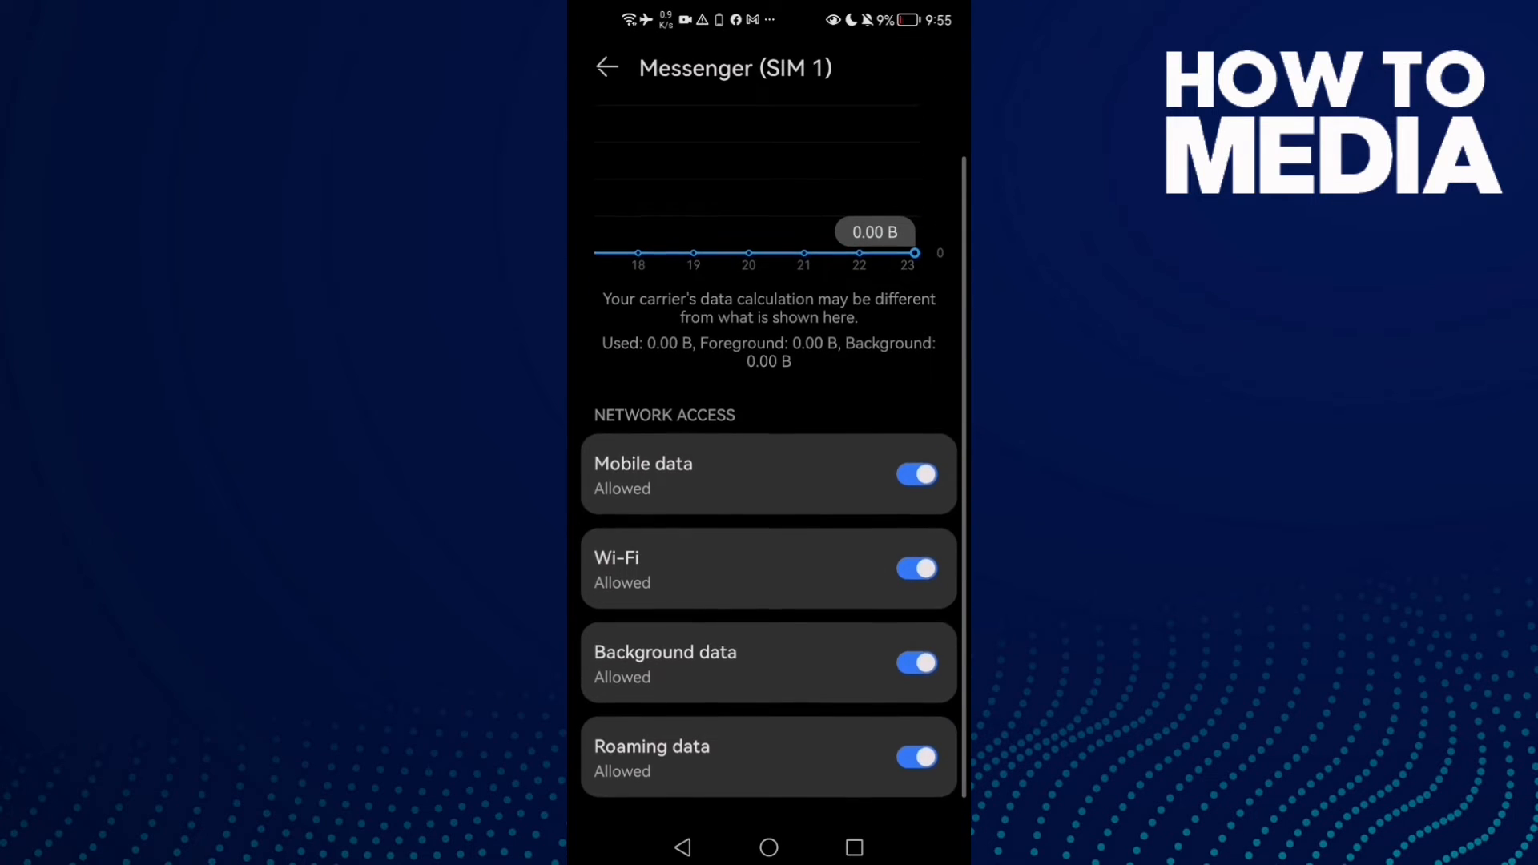
# Toggle Messenger's background data access and review its permissions for Storage.
pyautogui.click(917, 663)
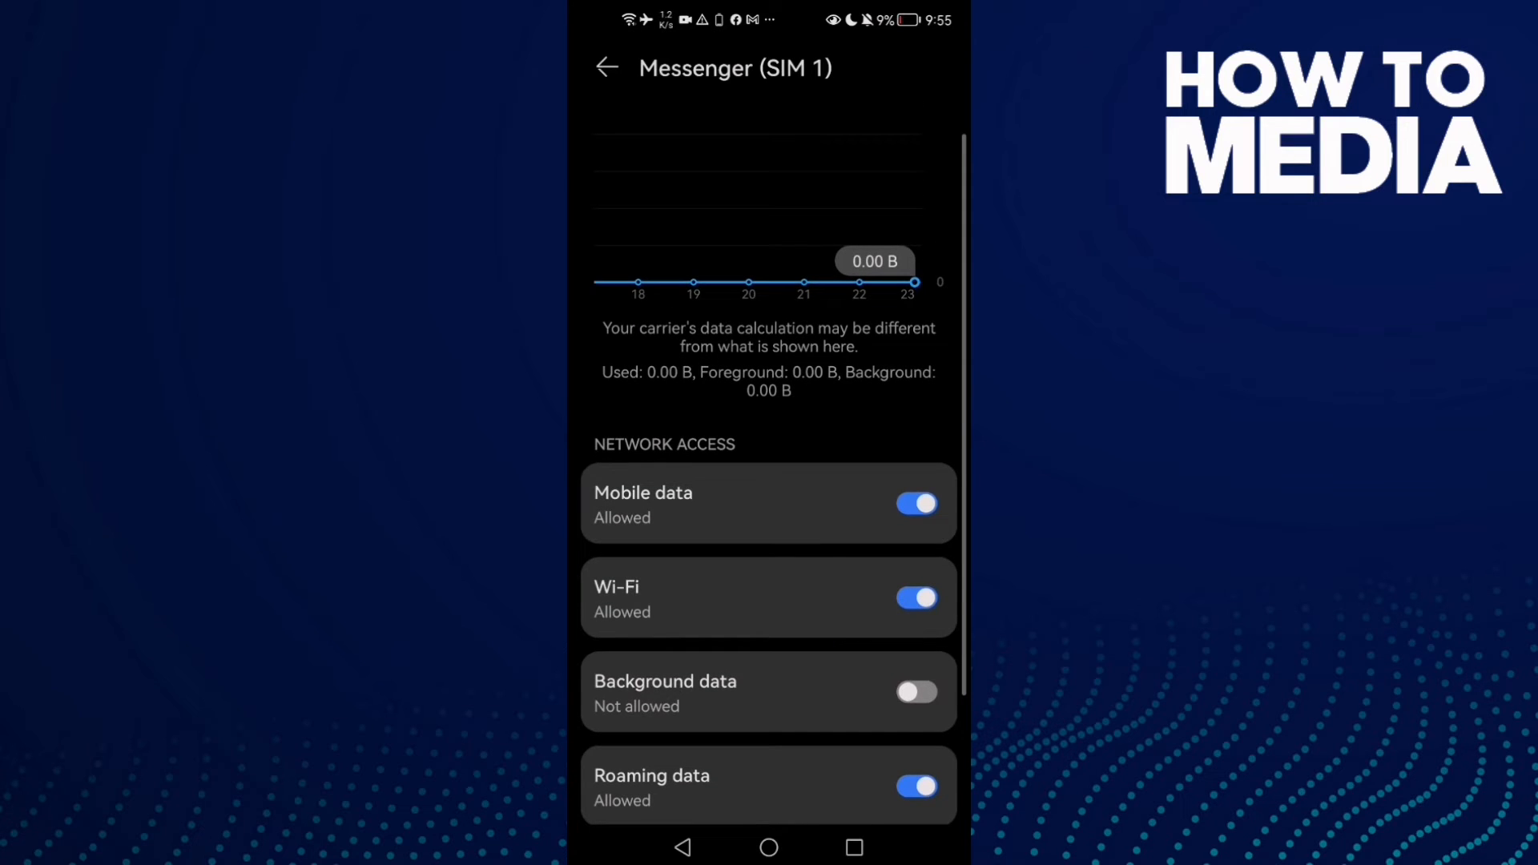
pyautogui.click(605, 67)
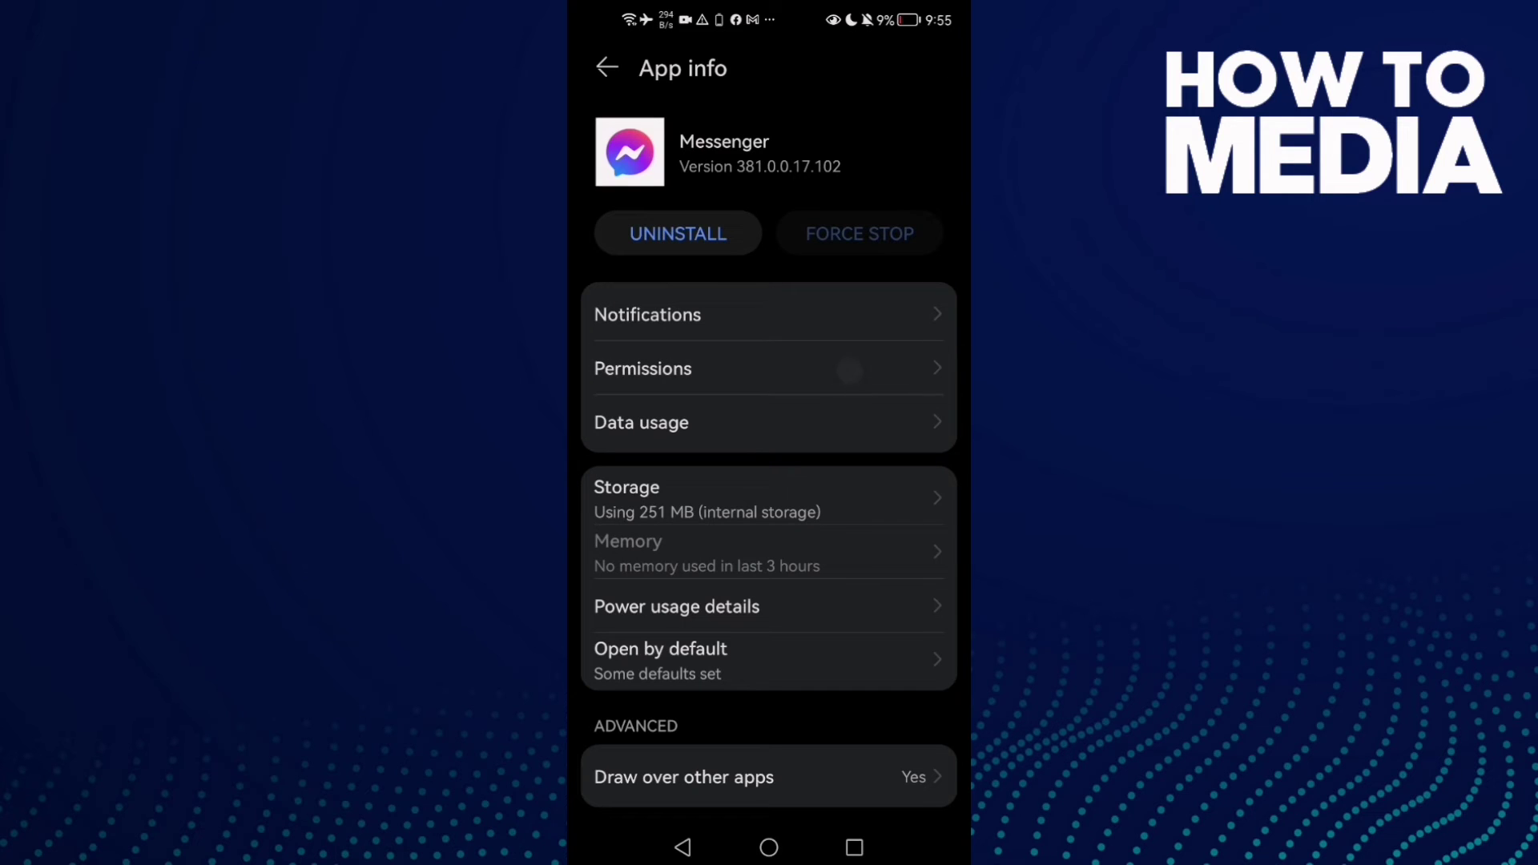
pyautogui.click(643, 369)
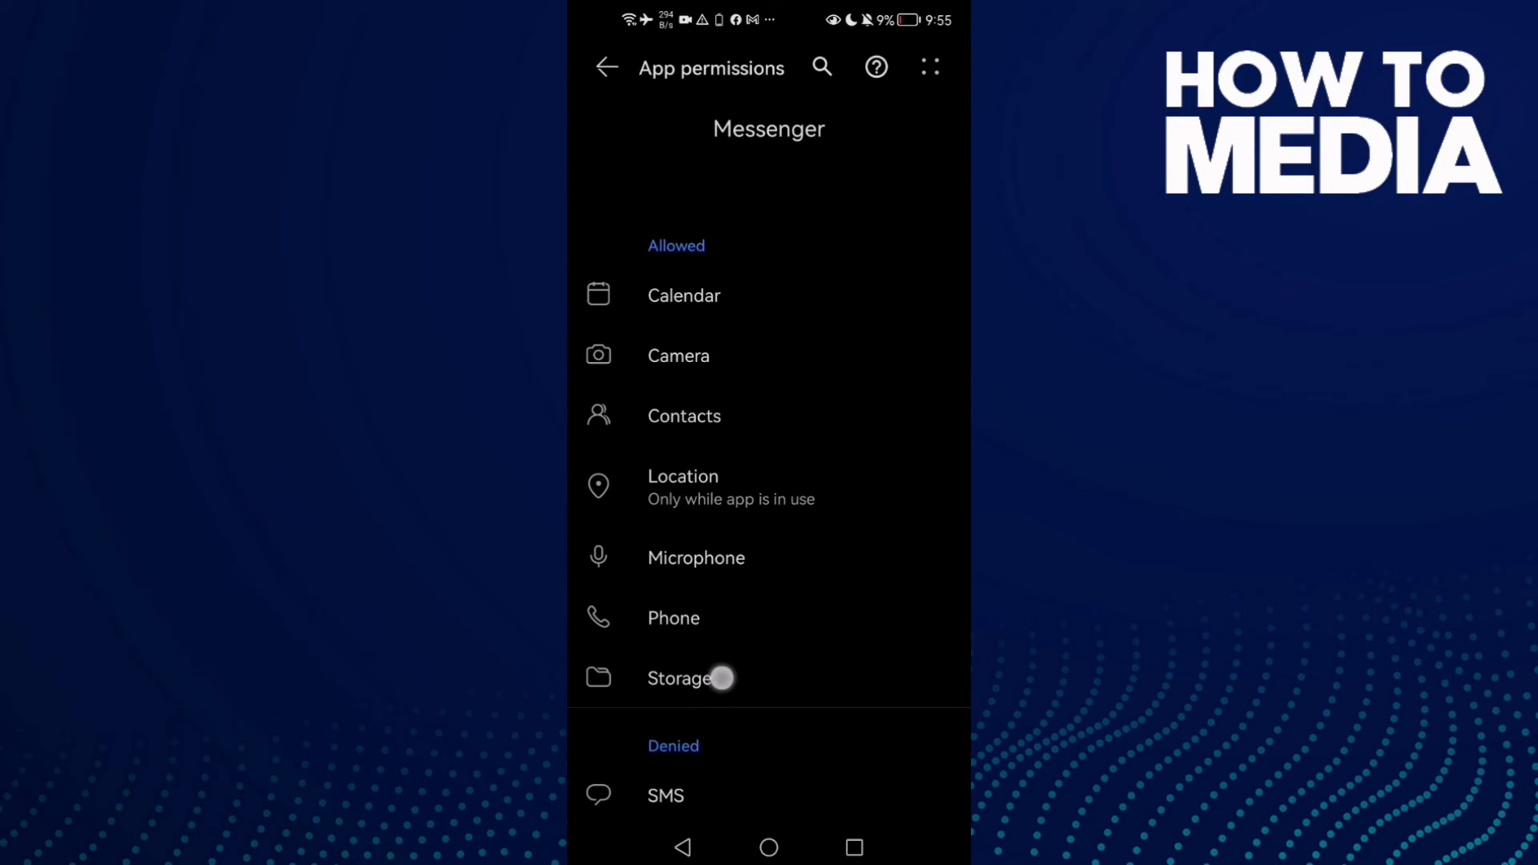
pyautogui.click(606, 68)
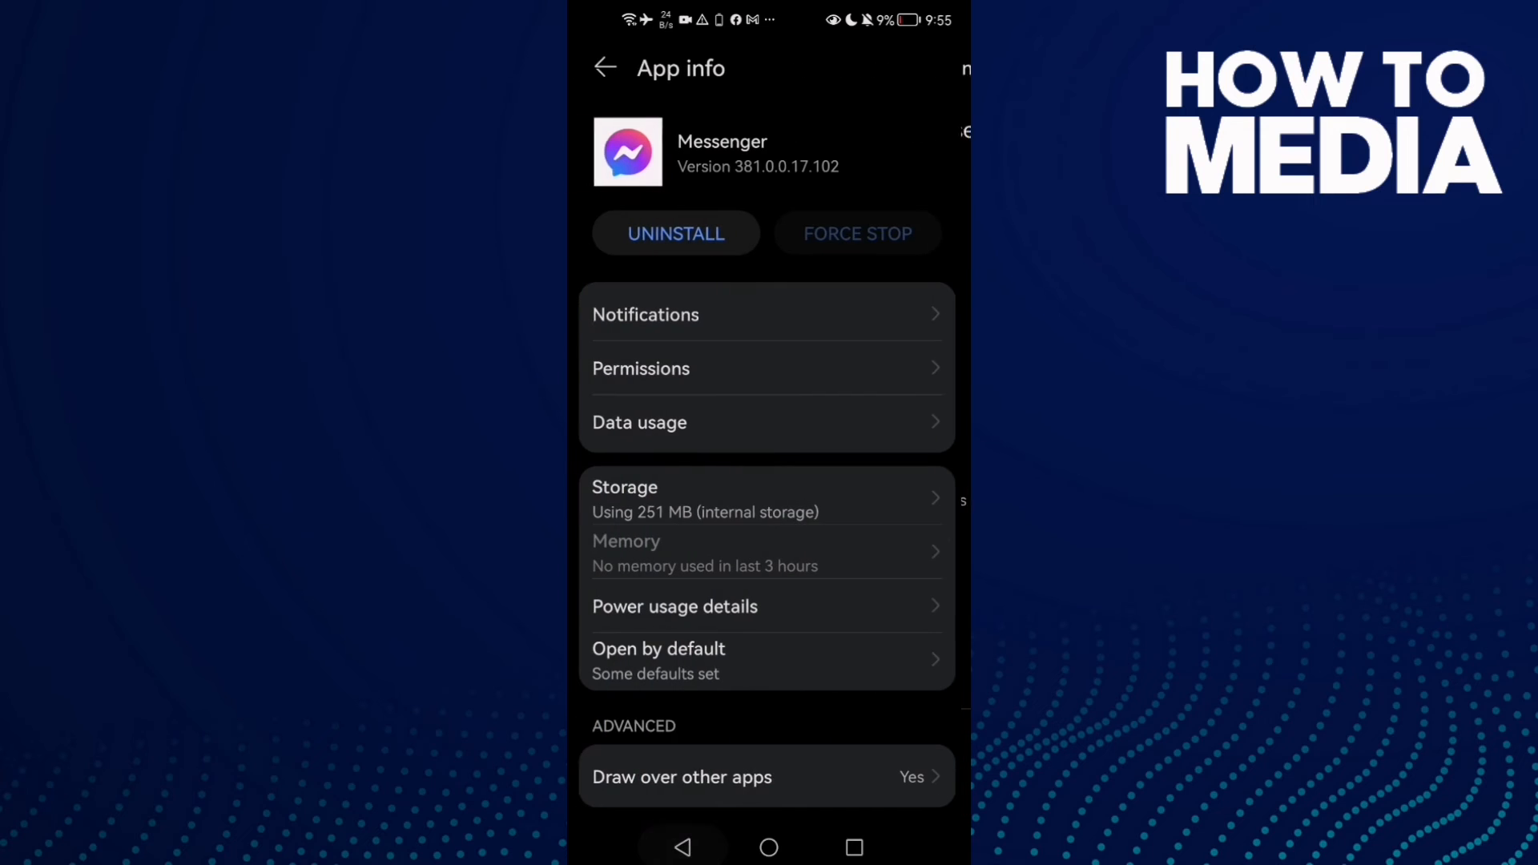
pyautogui.click(602, 68)
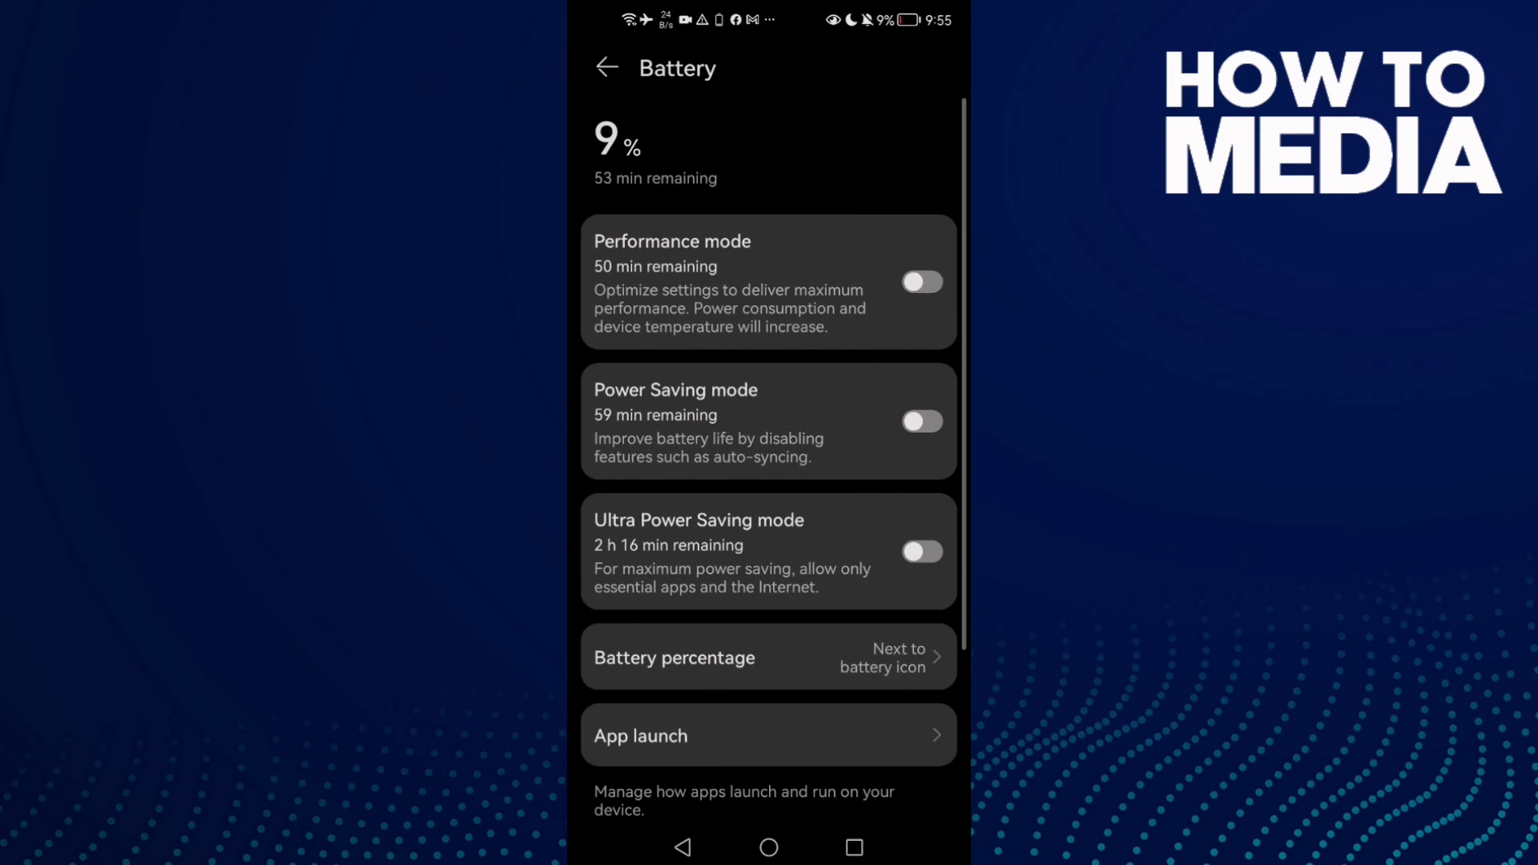
# Review Power Saving mode on the Battery page and return to the main Settings list.
pyautogui.scroll(-3)
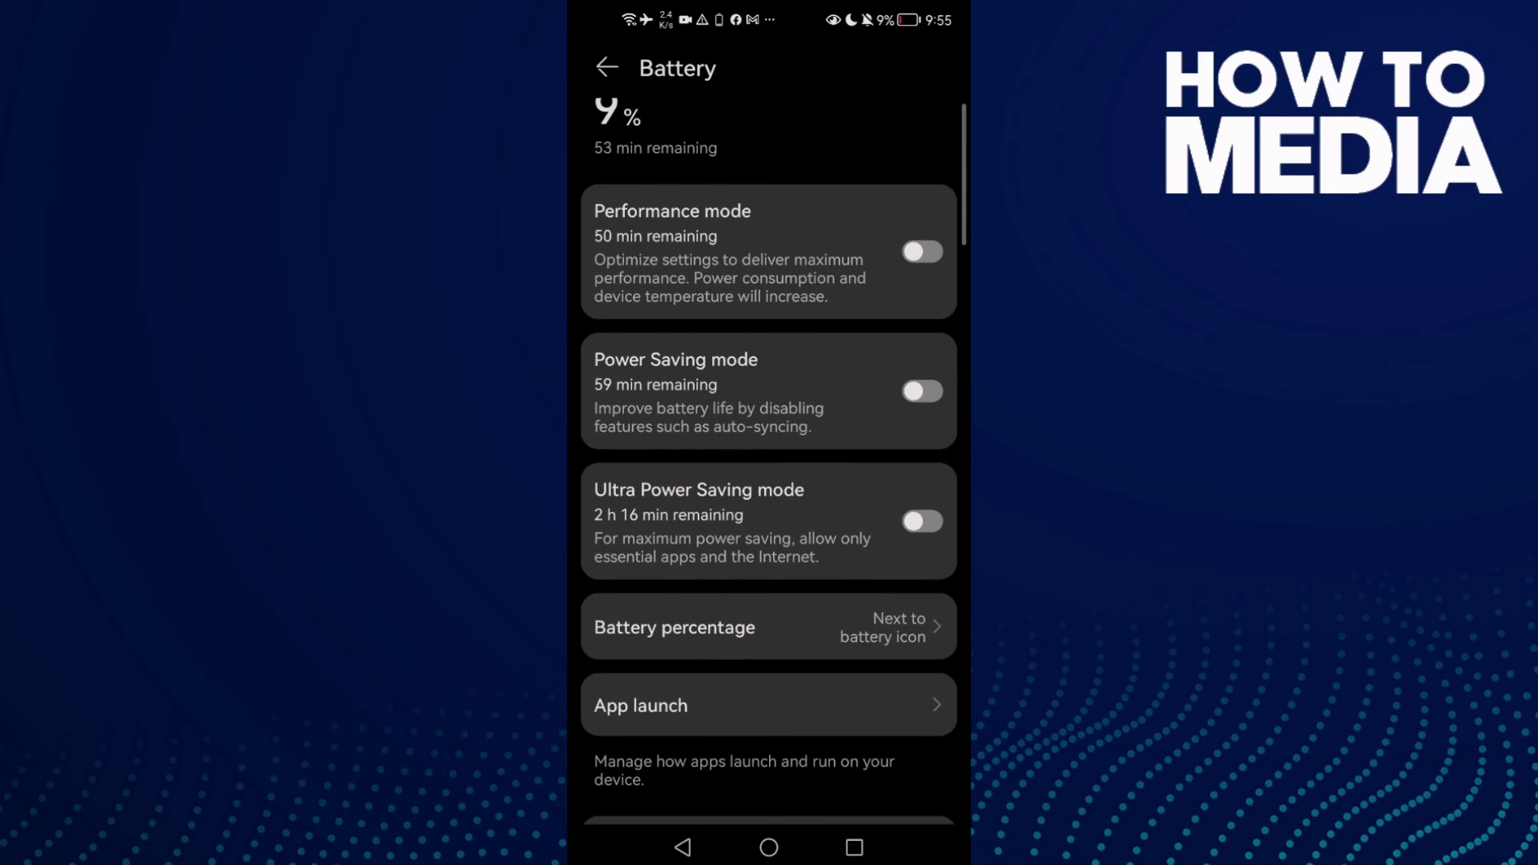
pyautogui.click(608, 67)
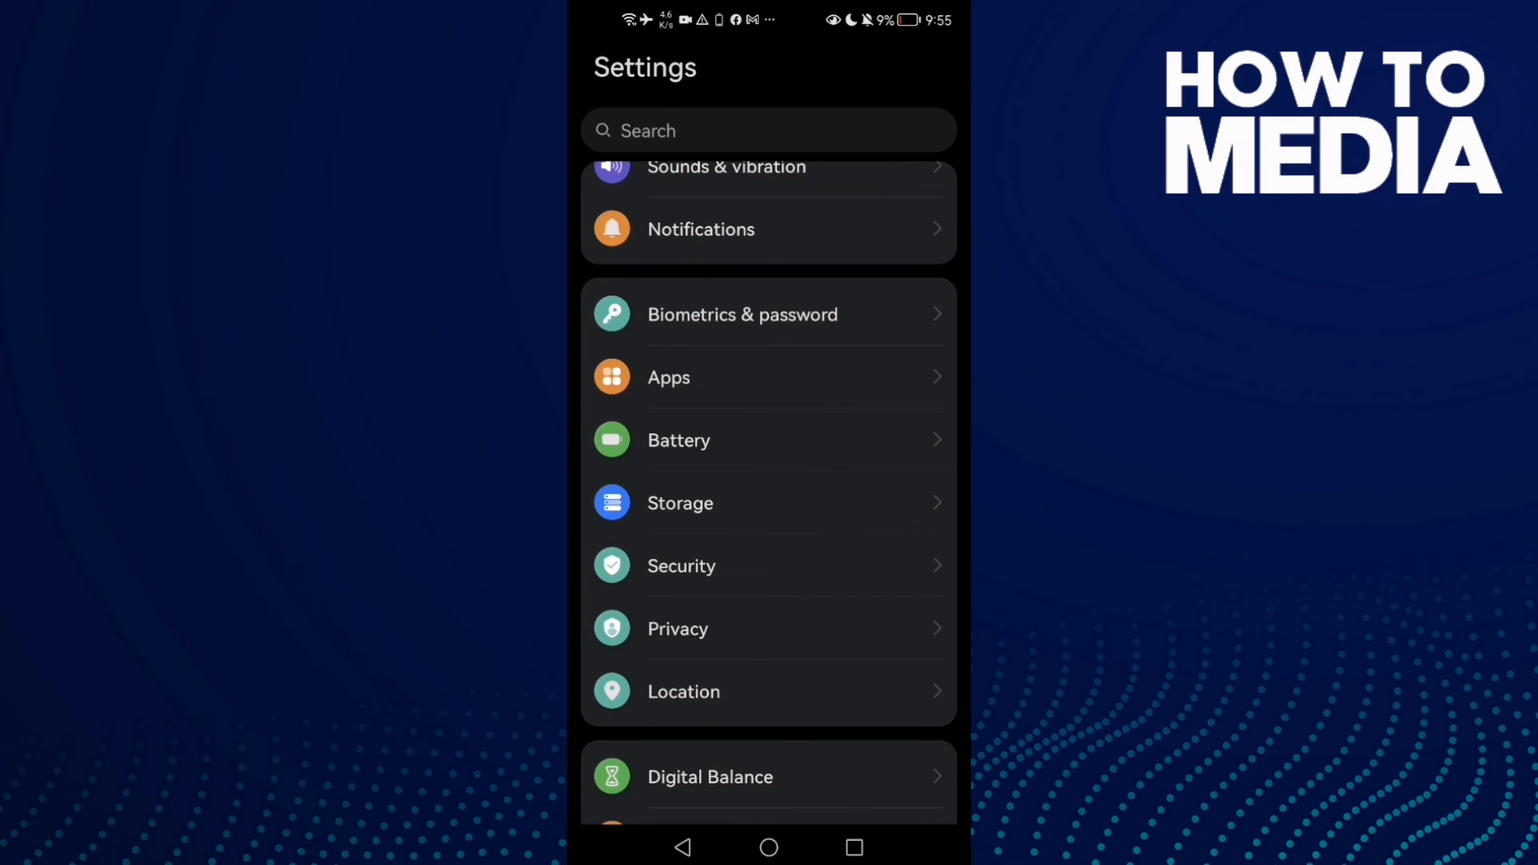